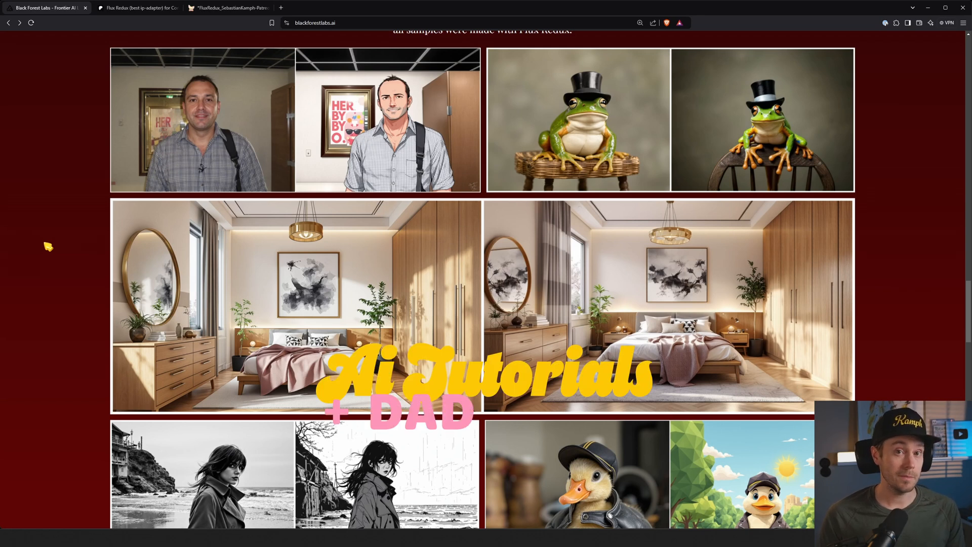
{"action": "mouse_move", "coordinate": [178, 177]}
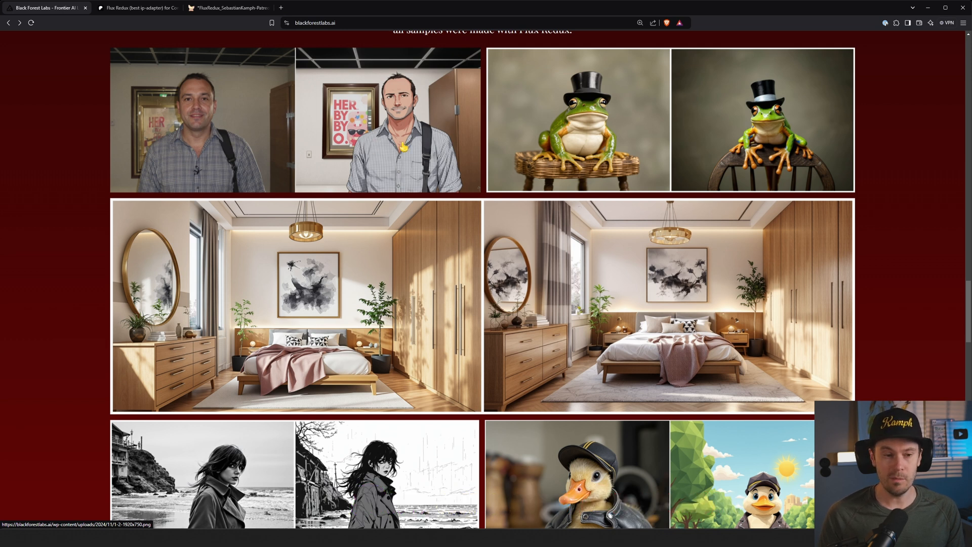
Scroll past the Flux Redux sample image pairs down to the Get Tools heading.
{"action": "scroll", "scroll_direction": "down", "scroll_amount": 3}
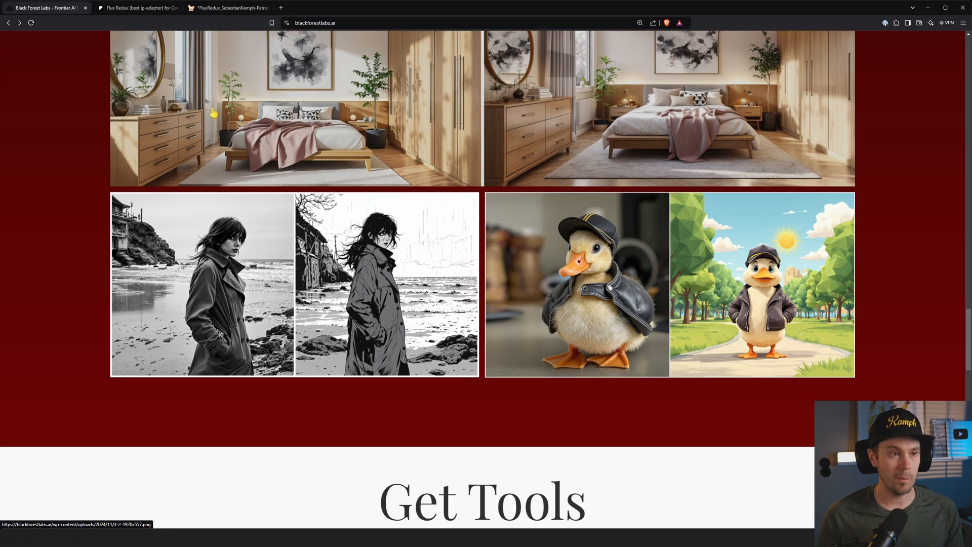
Show the four-step Flux Redux workflow graph in ComfyUI, then head to the Patreon post.
{"action": "left_click", "coordinate": [229, 8]}
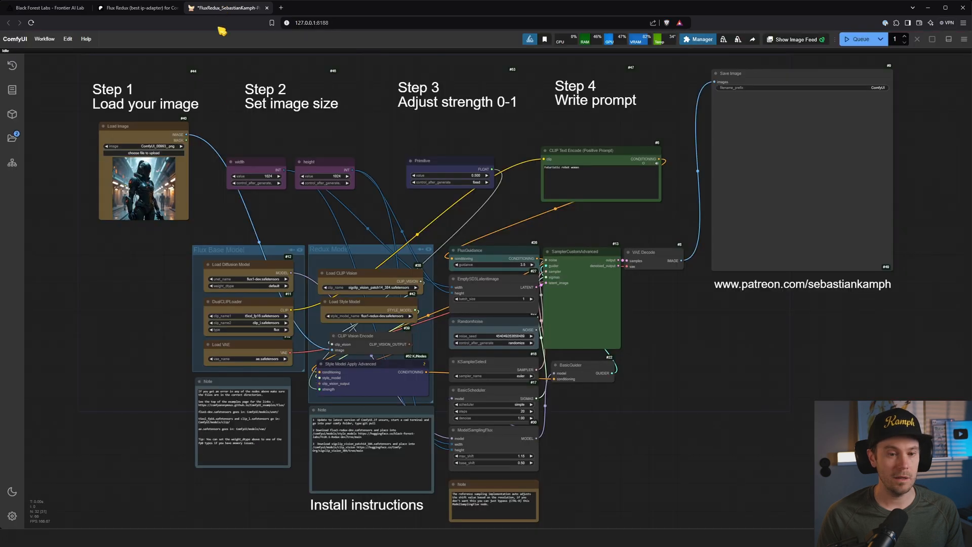
{"action": "mouse_move", "coordinate": [328, 200]}
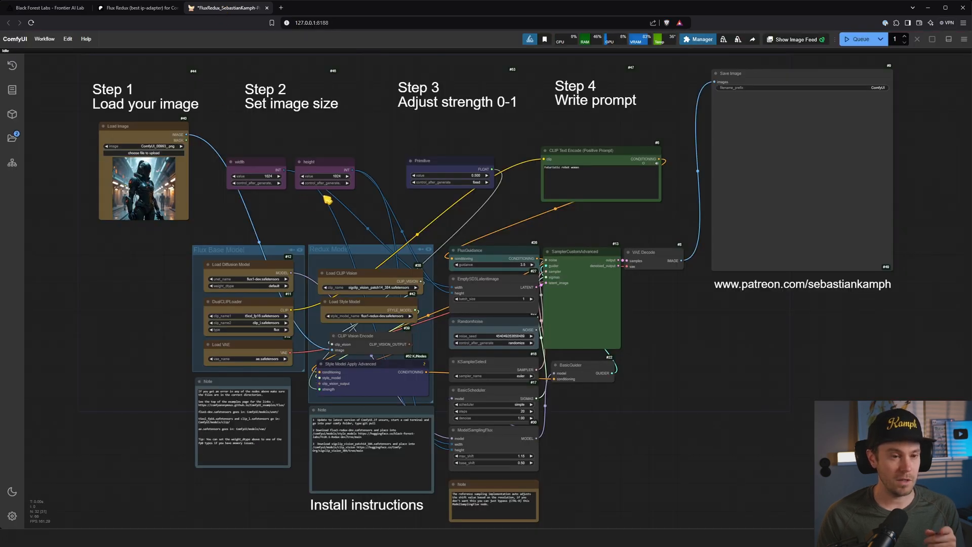
{"action": "mouse_move", "coordinate": [735, 358]}
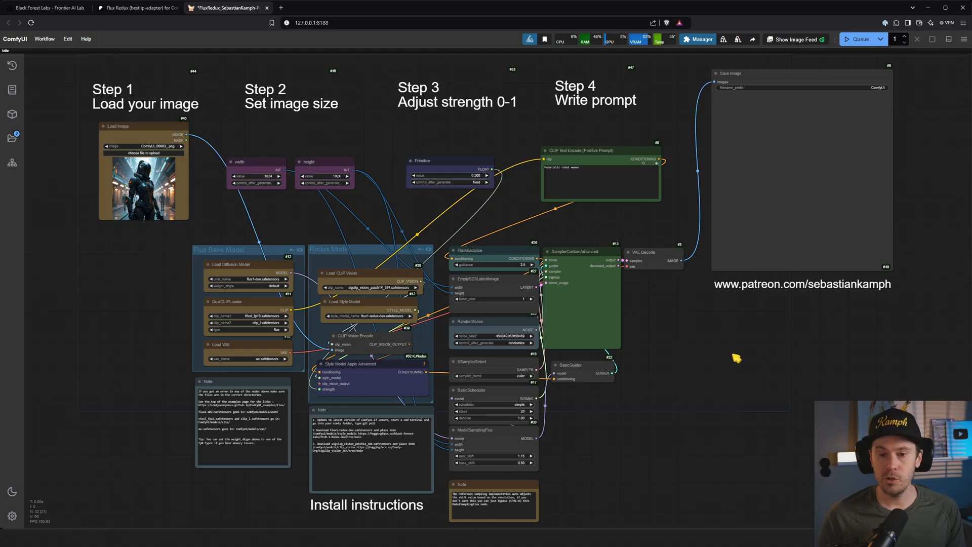
{"action": "mouse_move", "coordinate": [760, 361]}
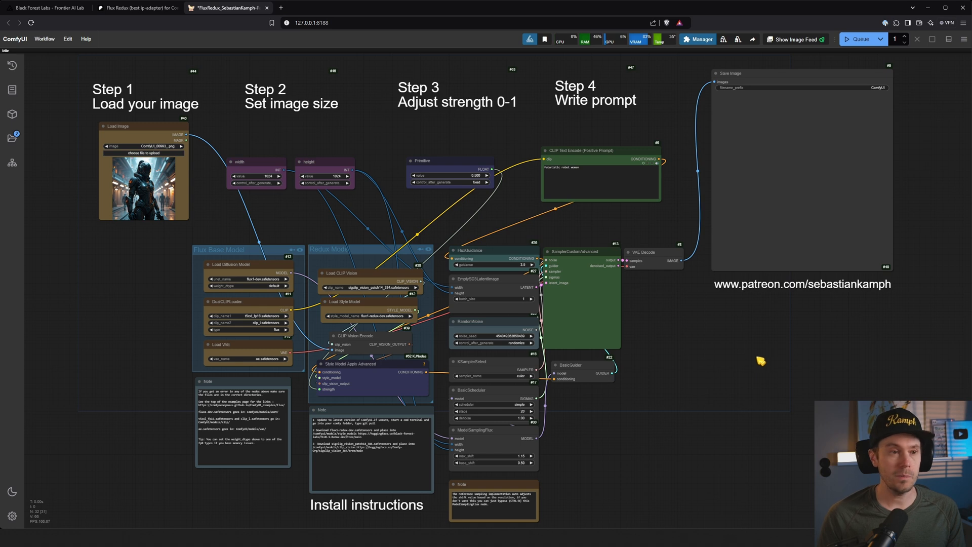
{"action": "left_click", "coordinate": [136, 8]}
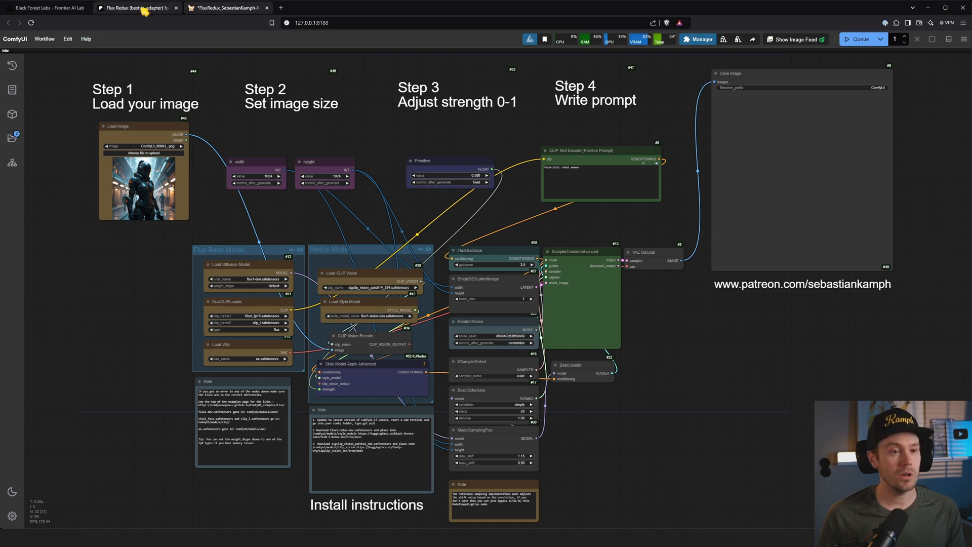
View the Flux Redux Patreon post's install steps and FluxRedux JSON attachment.
{"action": "left_click", "coordinate": [136, 8]}
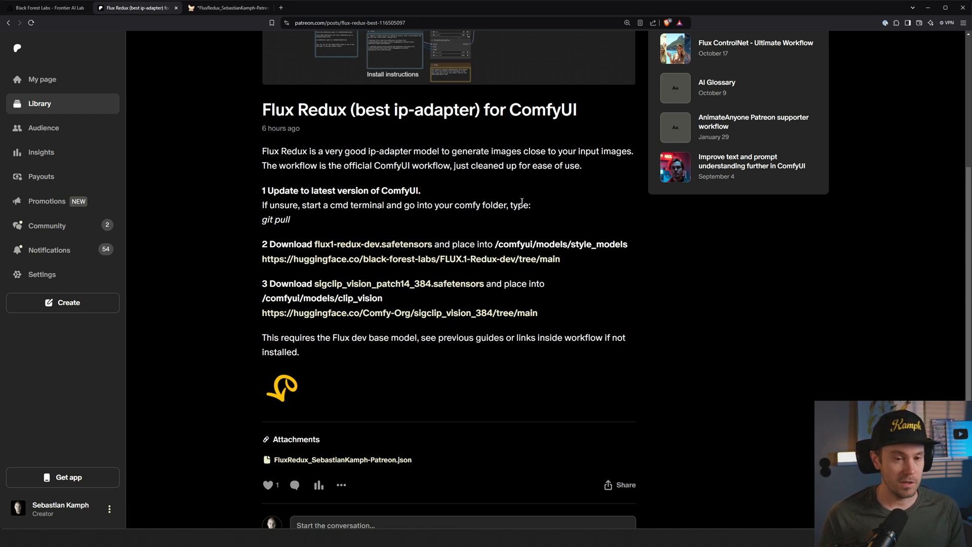
{"action": "mouse_move", "coordinate": [409, 208]}
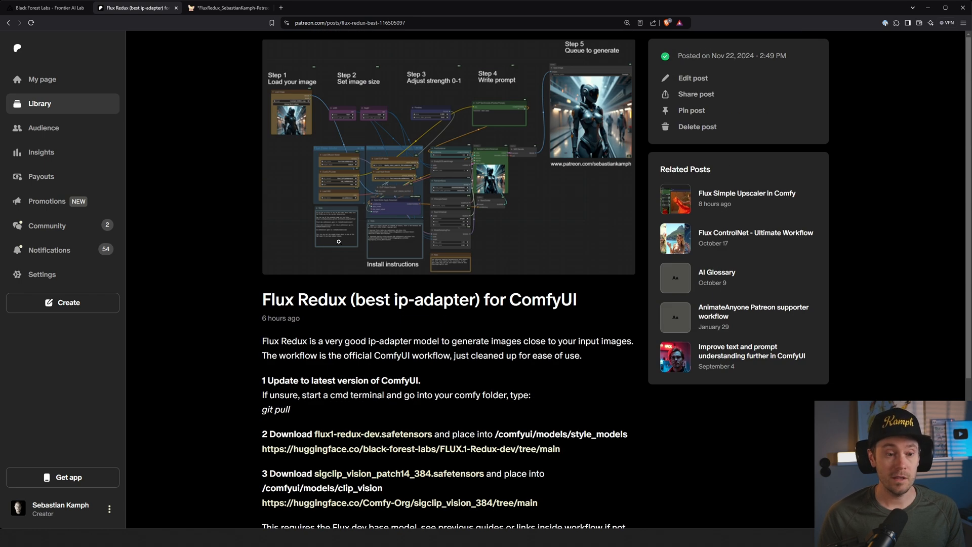
{"action": "scroll", "scroll_direction": "down", "scroll_amount": 3}
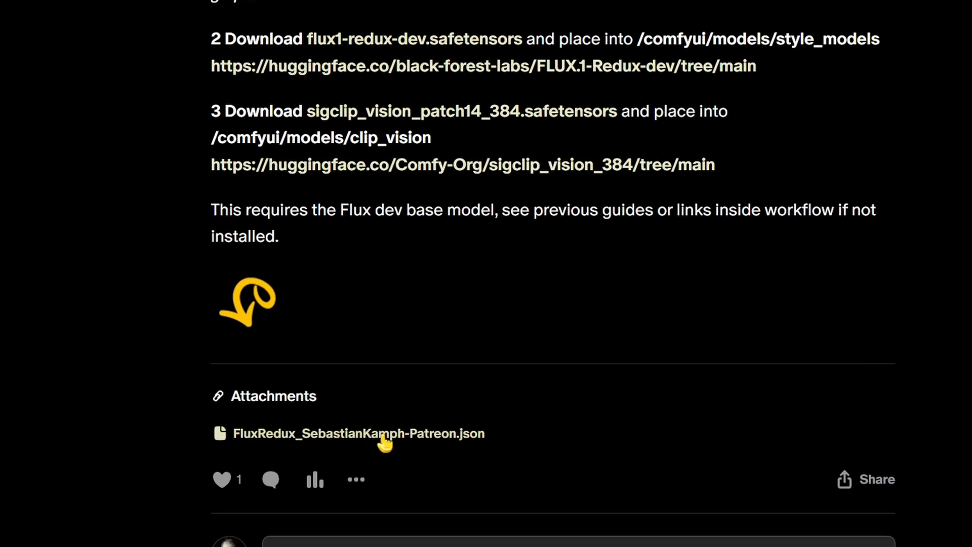
{"action": "mouse_move", "coordinate": [577, 211]}
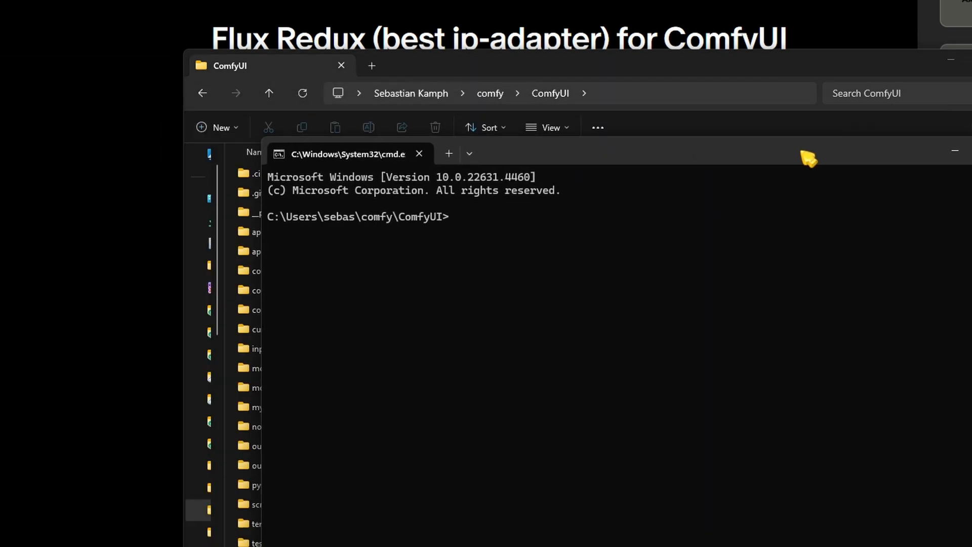
Start a git pull command in the Command Prompt inside the ComfyUI folder.
{"action": "type", "text": "git"}
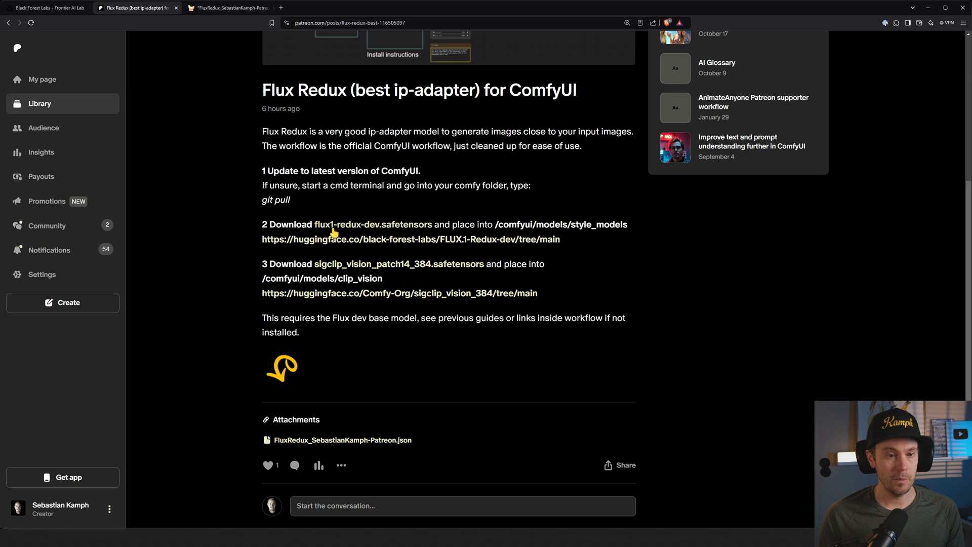
{"action": "mouse_move", "coordinate": [389, 235]}
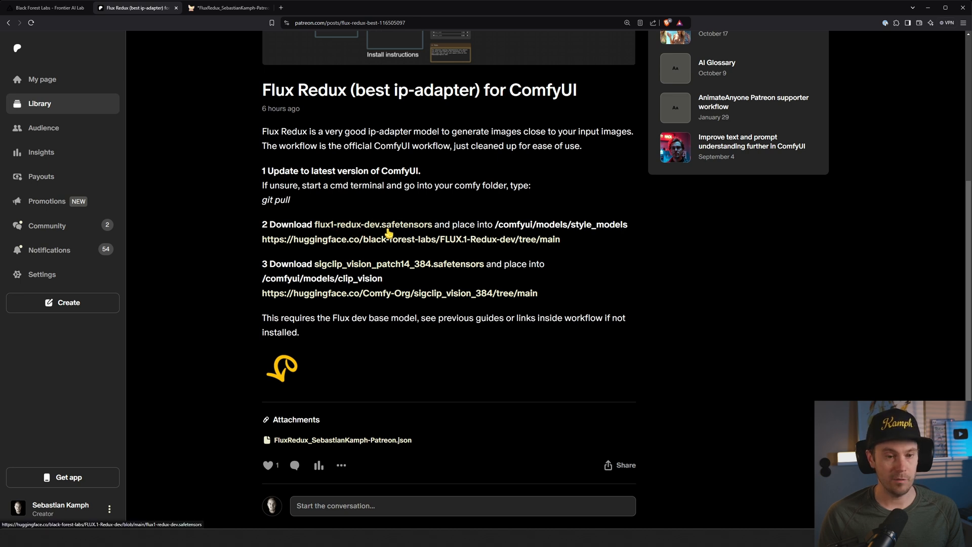
{"action": "mouse_move", "coordinate": [336, 243]}
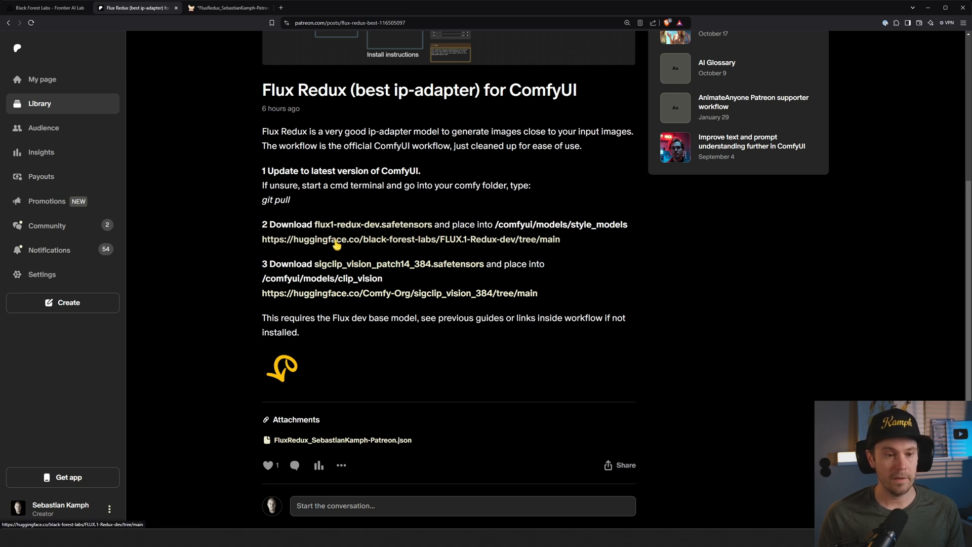
Visit the Hugging Face FLUX.1-Redux-dev files page listing flux1-redux-dev.safetensors, then return to the post.
{"action": "left_click", "coordinate": [339, 239]}
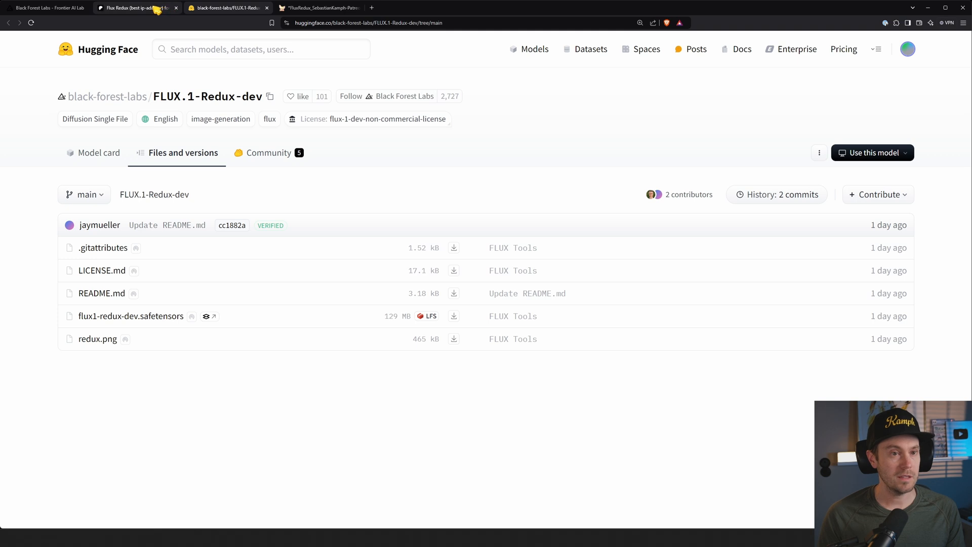
{"action": "left_click", "coordinate": [134, 9]}
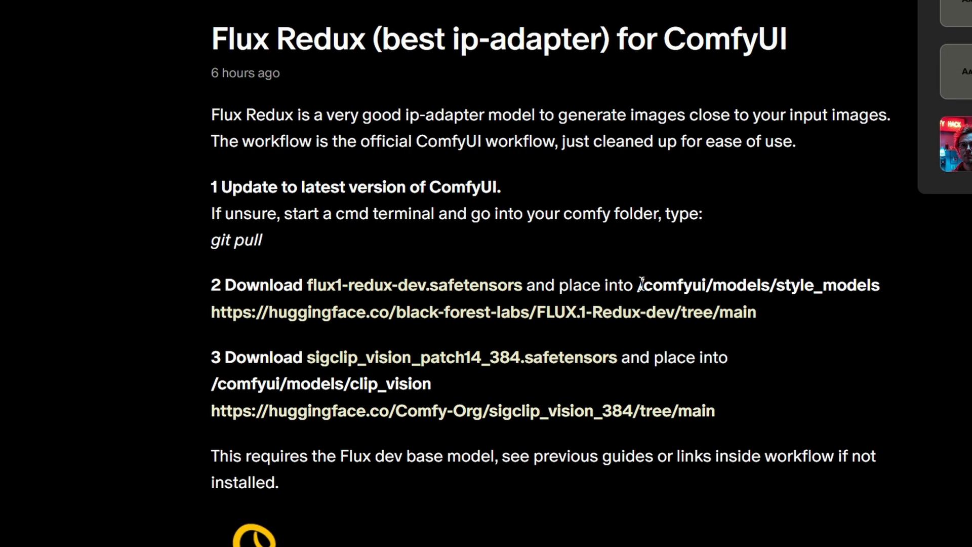
Browse into ComfyUI's models folder to check the style_models and clip_vision model files.
{"action": "left_click_drag", "start_coordinate": [639, 284], "coordinate": [879, 285]}
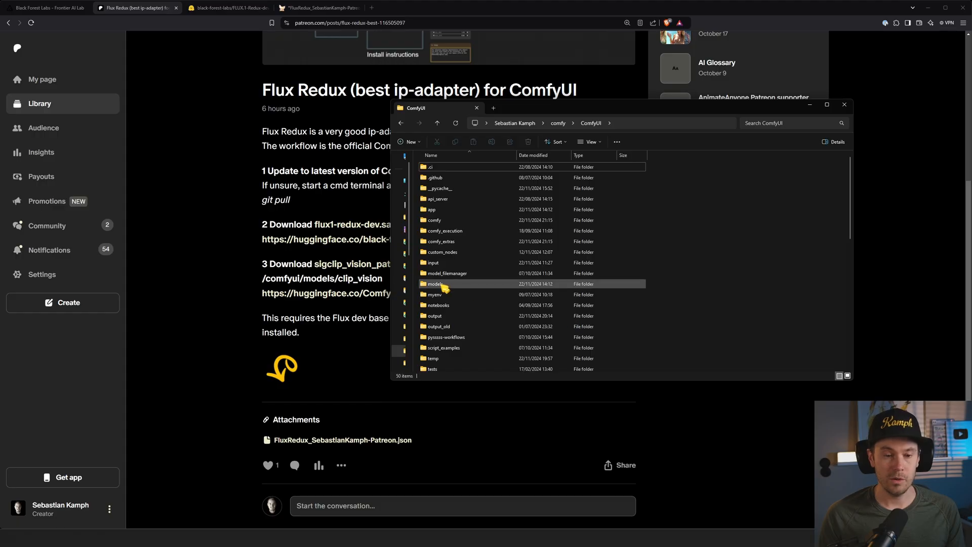
{"action": "double_click", "coordinate": [435, 284]}
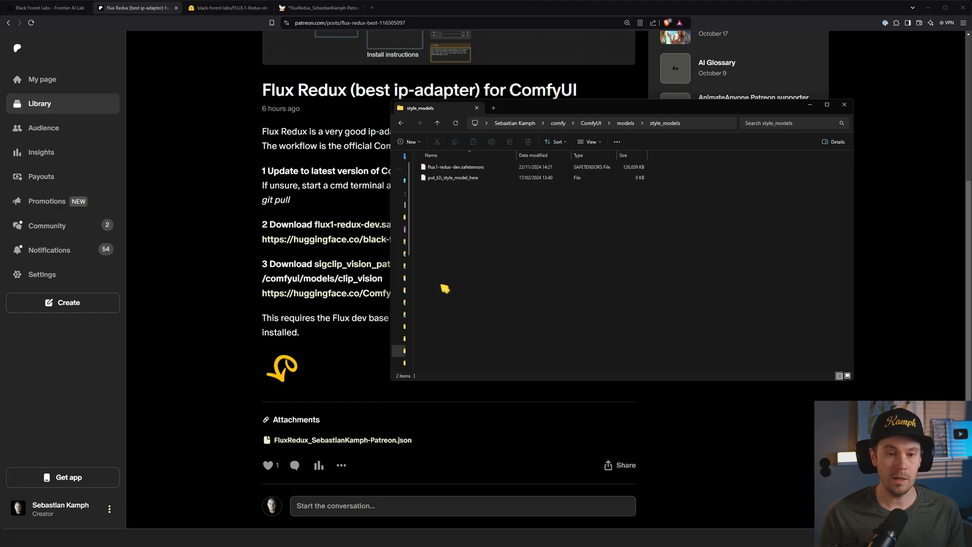
{"action": "mouse_move", "coordinate": [450, 169]}
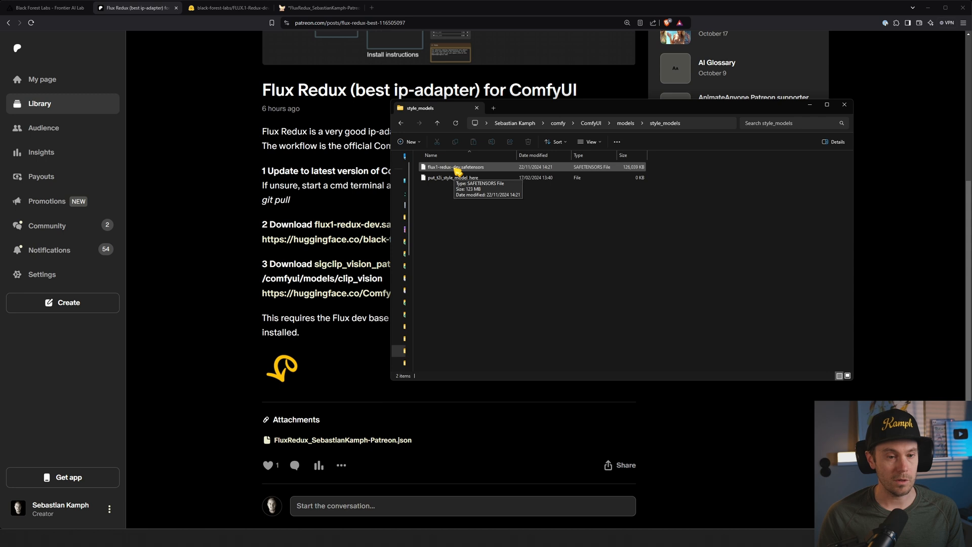
{"action": "left_click", "coordinate": [845, 104]}
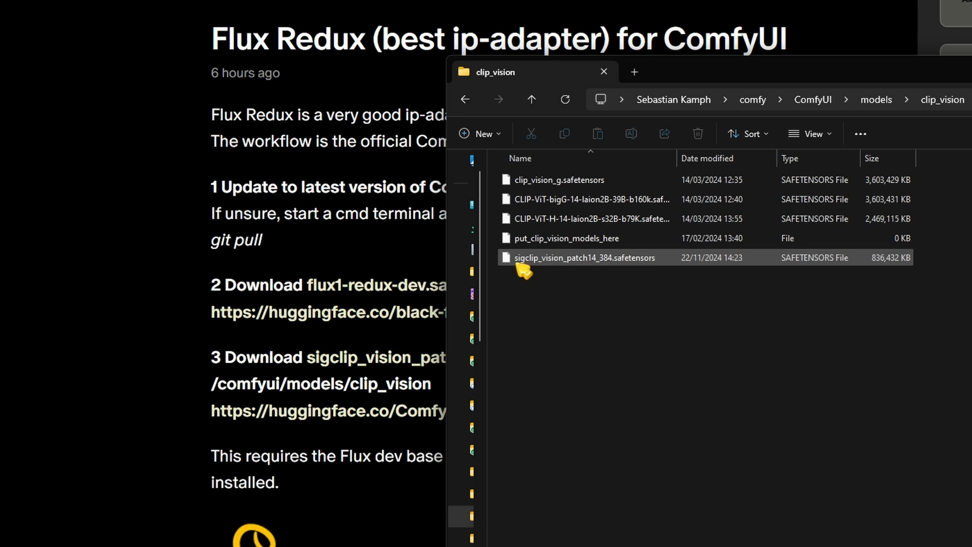
{"action": "mouse_move", "coordinate": [625, 272]}
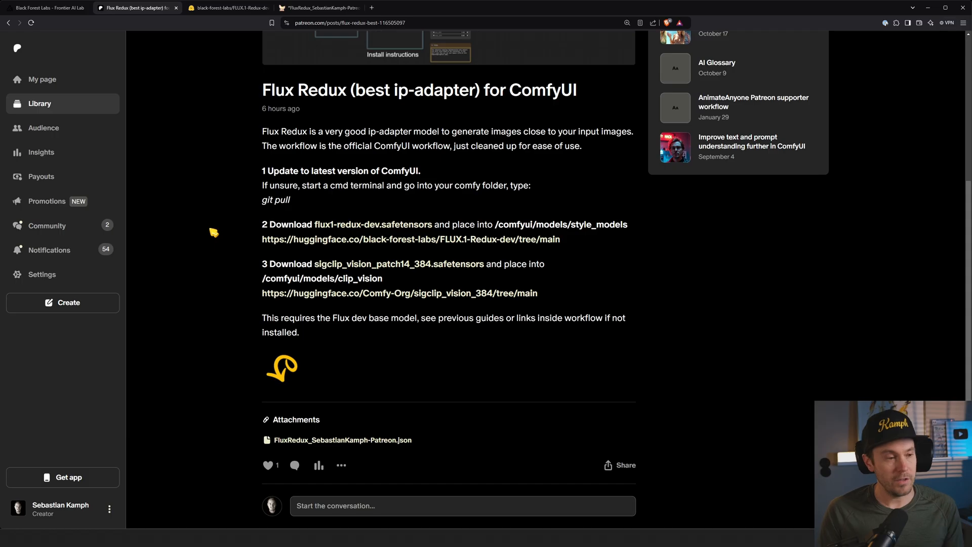
{"action": "mouse_move", "coordinate": [215, 235]}
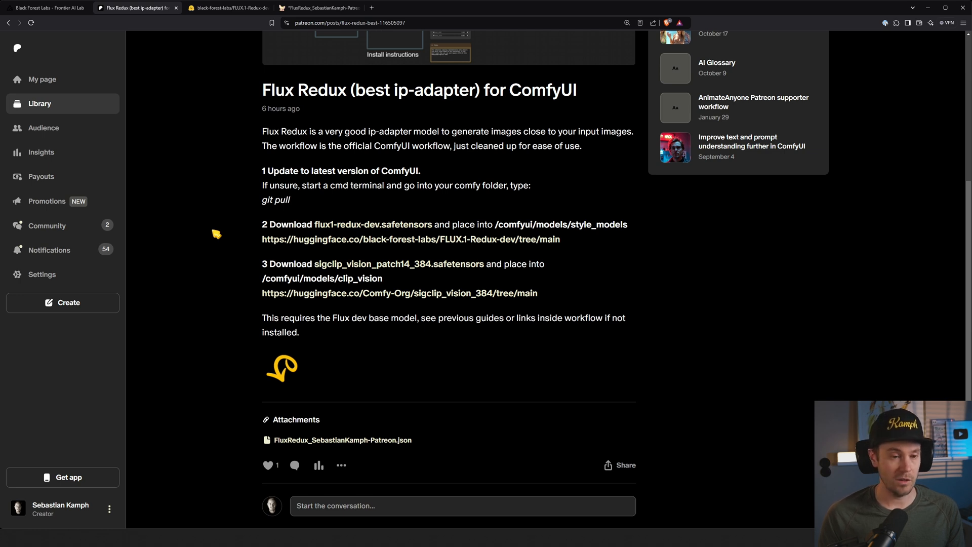
{"action": "mouse_move", "coordinate": [286, 214]}
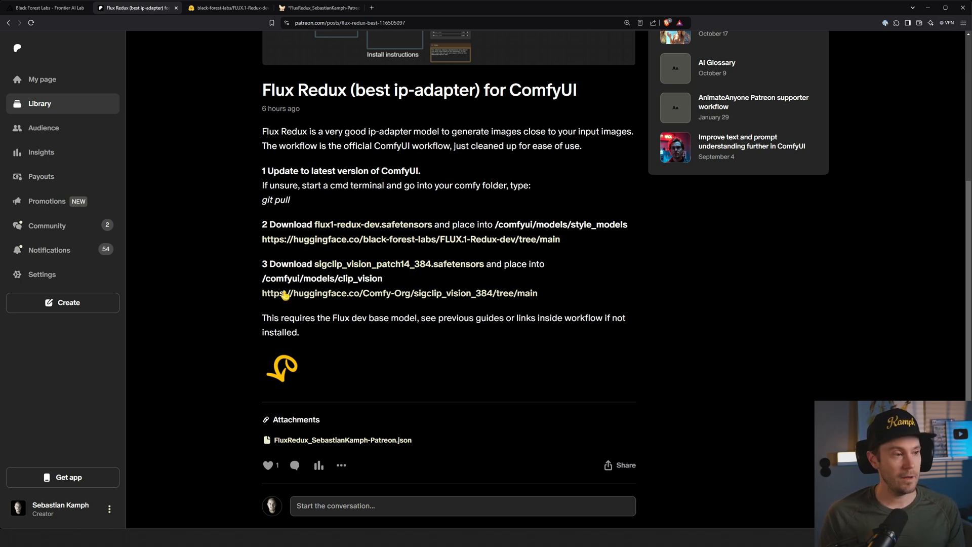
{"action": "mouse_move", "coordinate": [365, 439]}
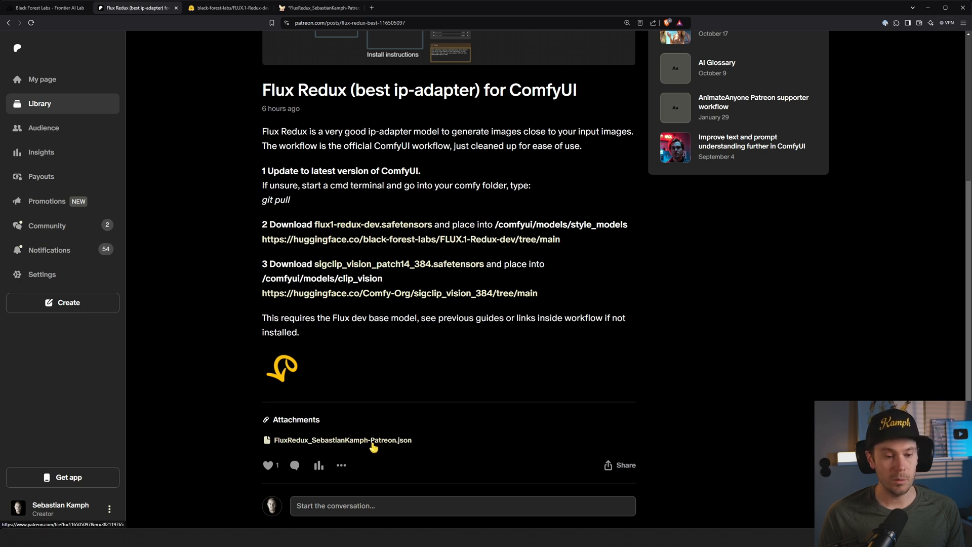
Download the FluxRedux workflow JSON attached to the Patreon post.
{"action": "left_click", "coordinate": [319, 9]}
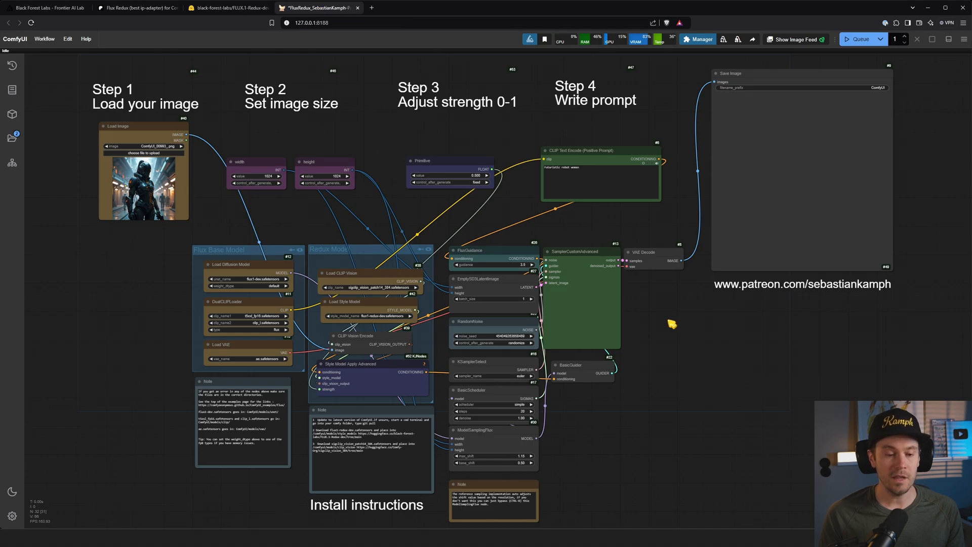
{"action": "mouse_move", "coordinate": [739, 362]}
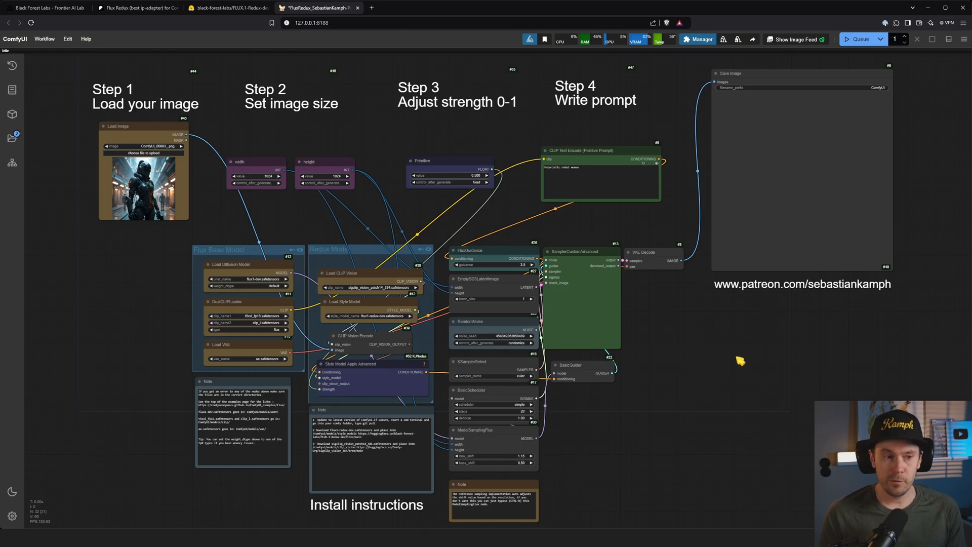
{"action": "mouse_move", "coordinate": [723, 370]}
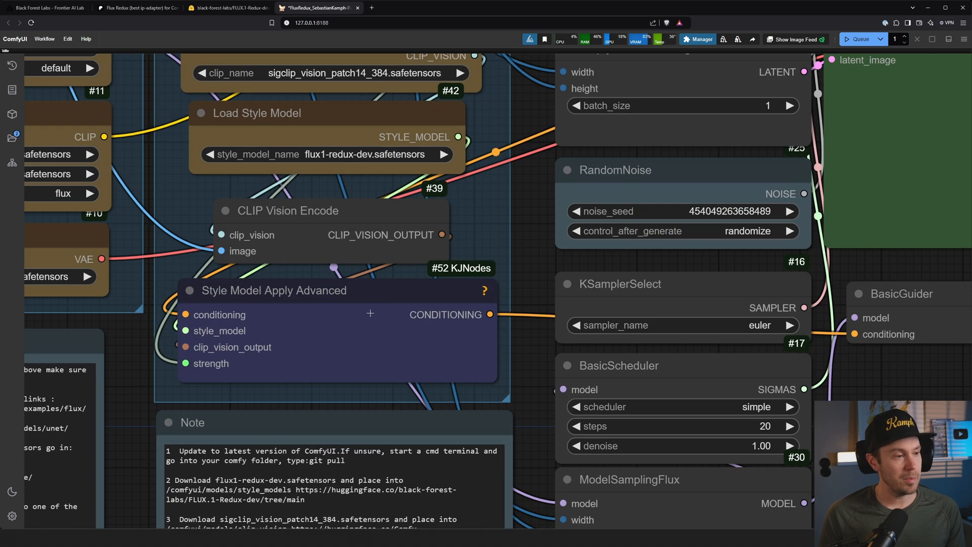
{"action": "mouse_move", "coordinate": [356, 319]}
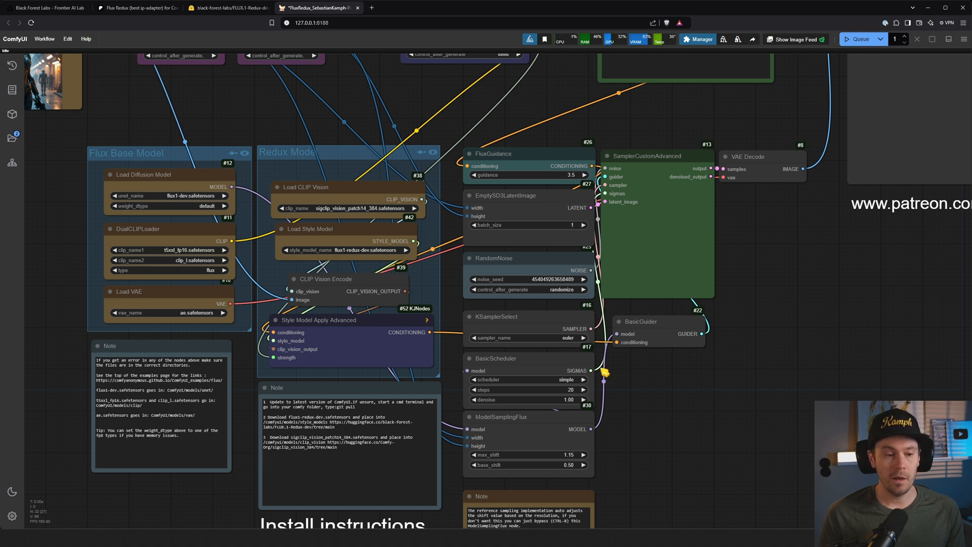
{"action": "mouse_move", "coordinate": [541, 413]}
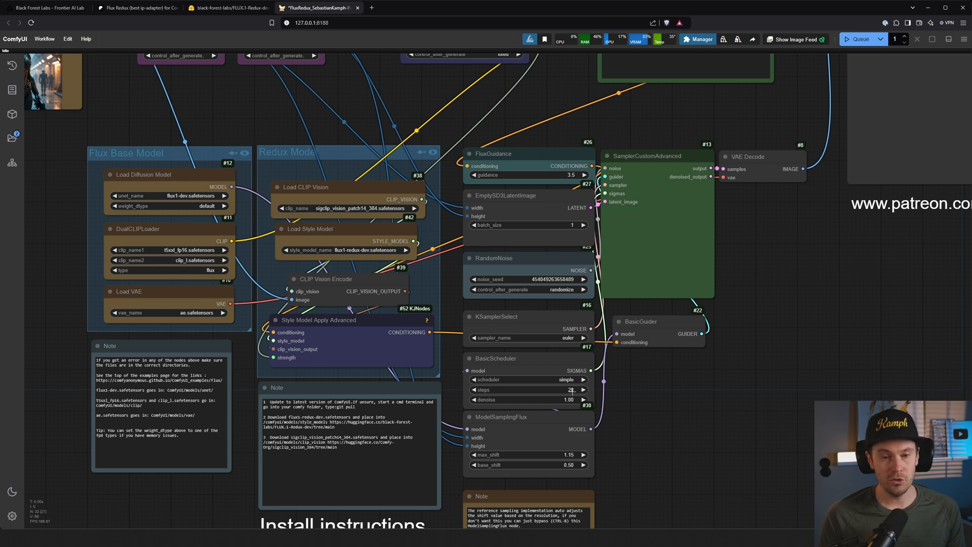
Set the Step 3 Primitive strength to 1.000 and review the robot-woman prompt and input image.
{"action": "scroll", "scroll_direction": "down", "scroll_amount": 3}
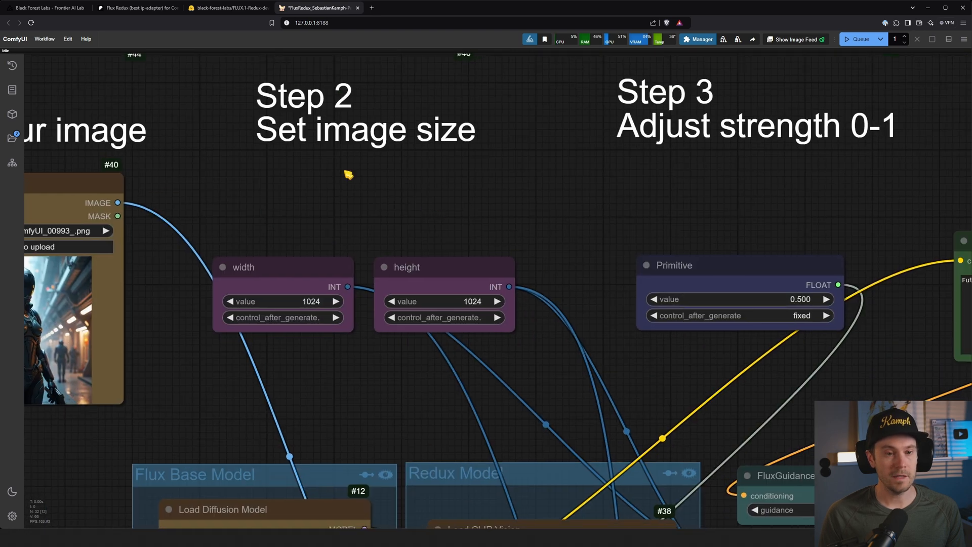
{"action": "mouse_move", "coordinate": [646, 224]}
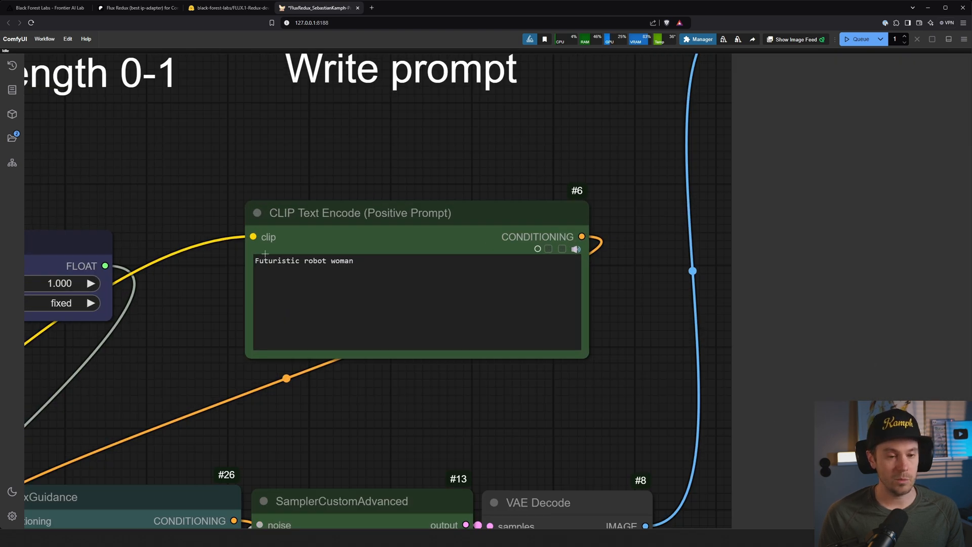
{"action": "scroll", "scroll_direction": "down", "scroll_amount": 3}
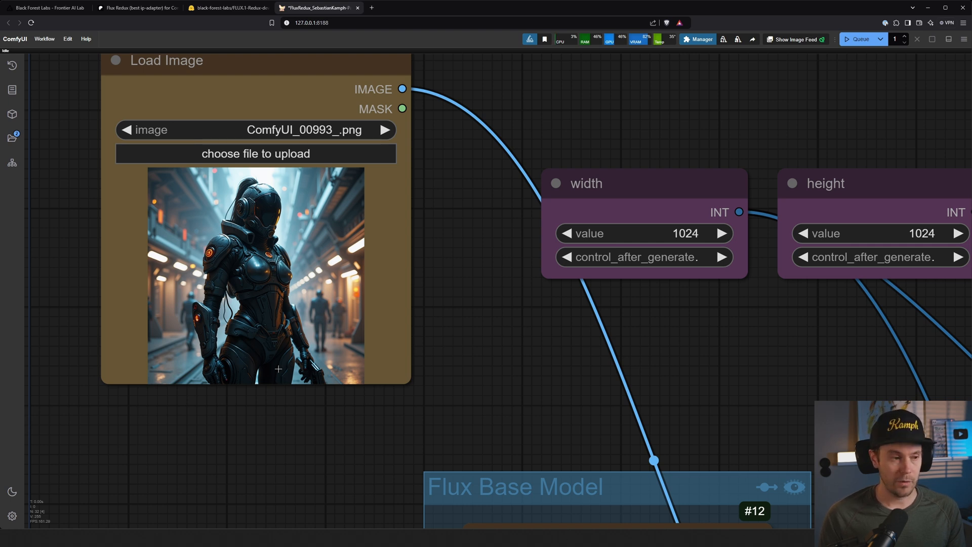
{"action": "mouse_move", "coordinate": [478, 331]}
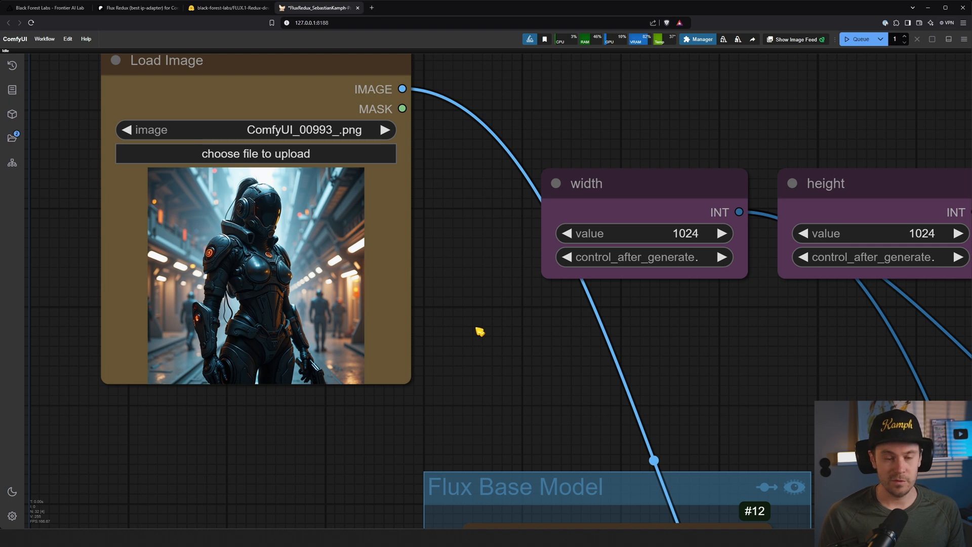
{"action": "scroll", "scroll_direction": "down", "scroll_amount": 3}
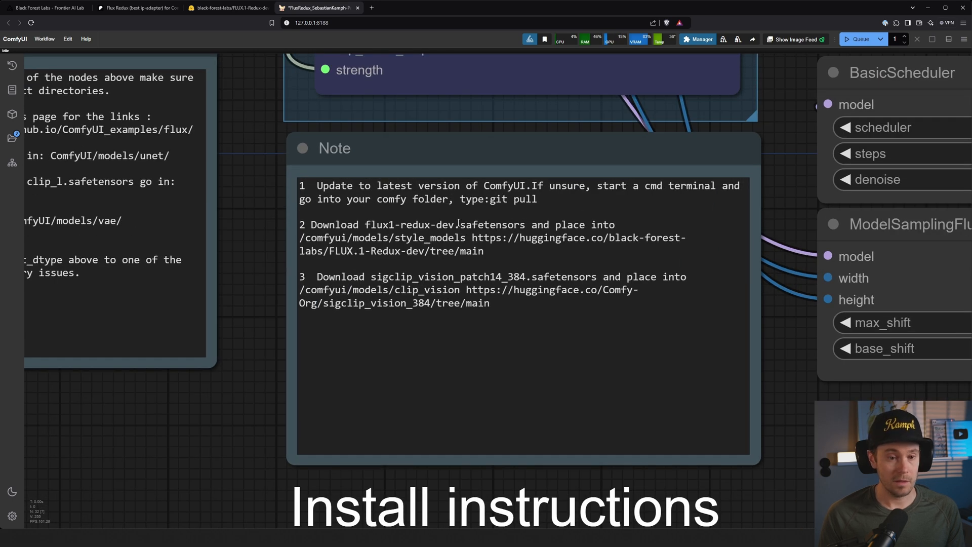
{"action": "mouse_move", "coordinate": [246, 272]}
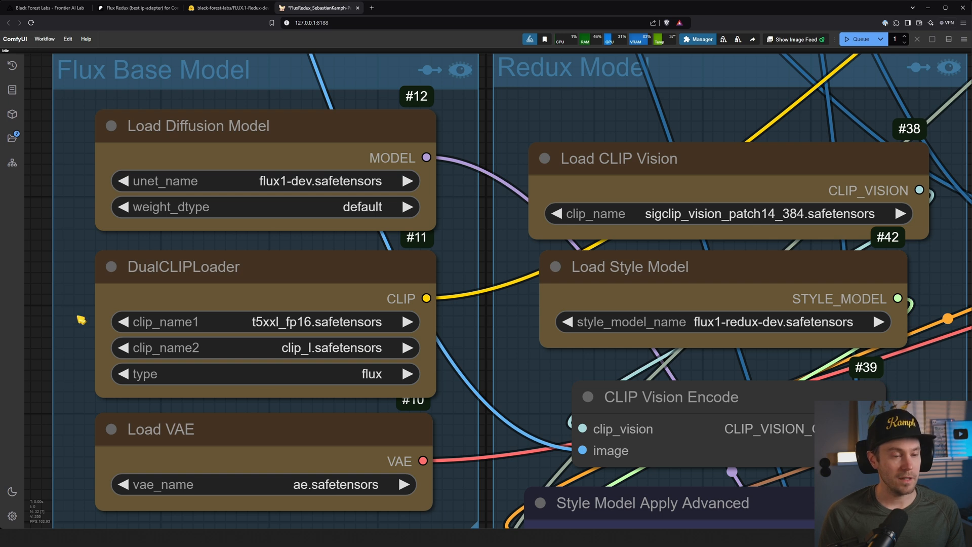
{"action": "scroll", "scroll_direction": "down", "scroll_amount": 3}
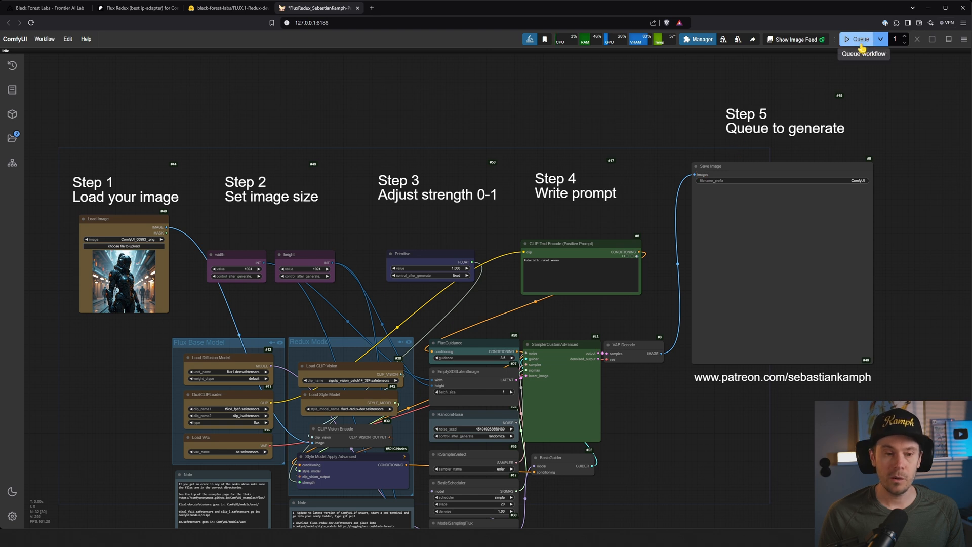
Queue the workflow to generate an image from the robot-woman input.
{"action": "left_click", "coordinate": [858, 39]}
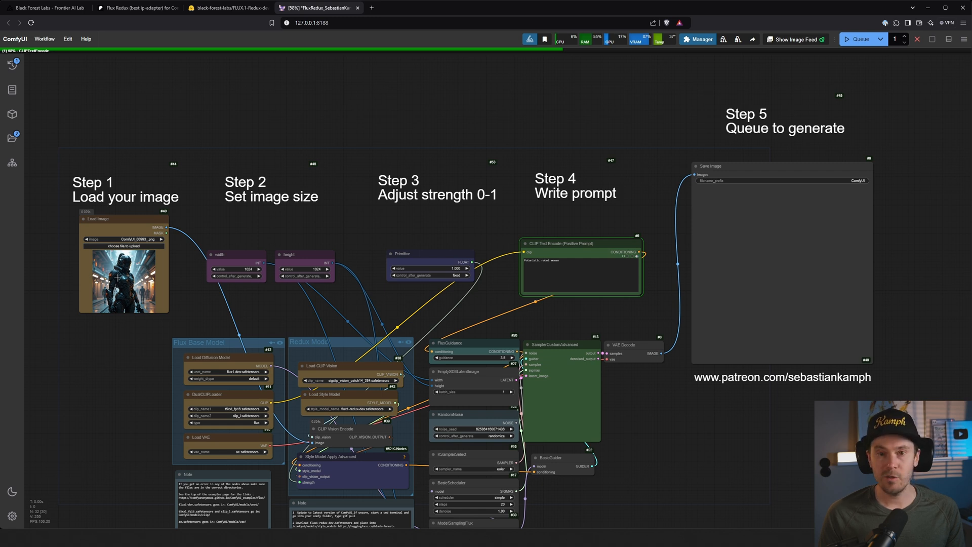
{"action": "mouse_move", "coordinate": [509, 310]}
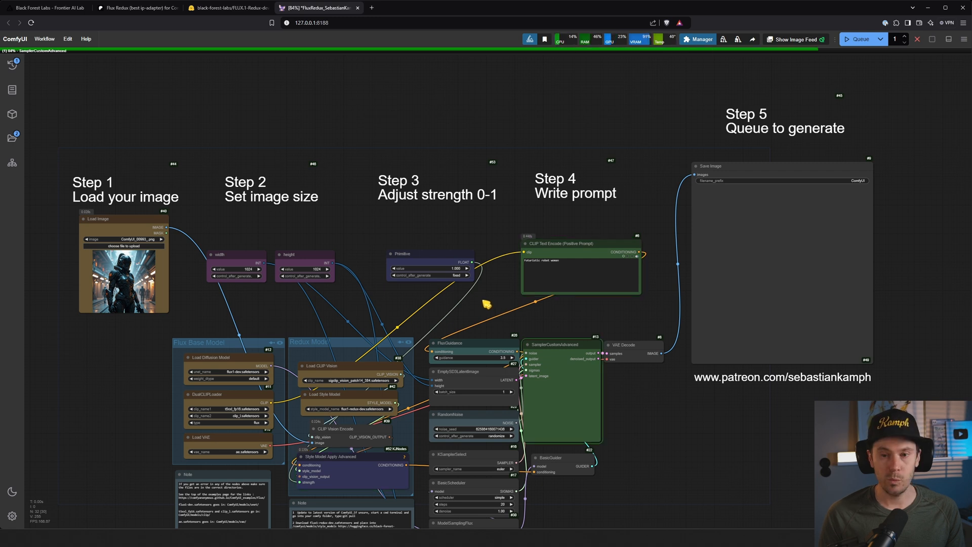
{"action": "mouse_move", "coordinate": [534, 288]}
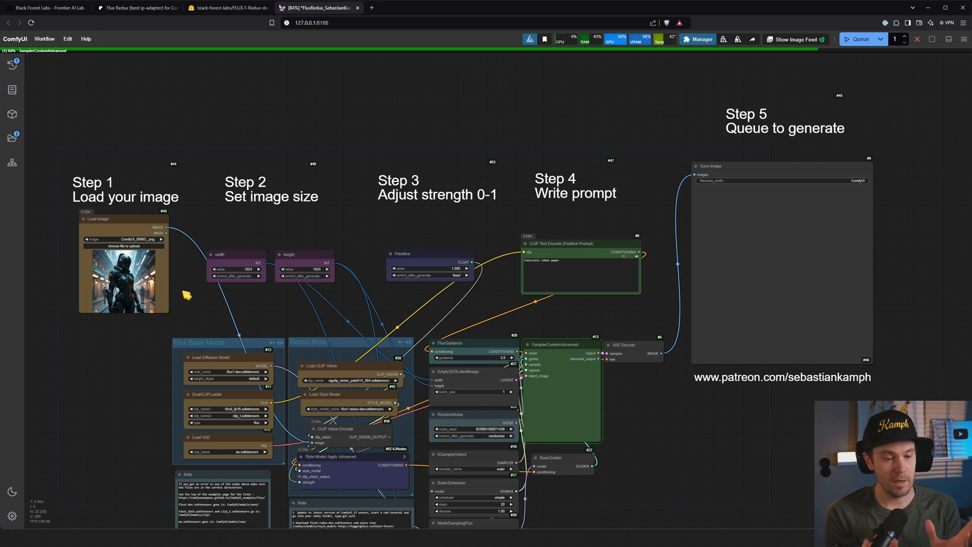
{"action": "mouse_move", "coordinate": [164, 445]}
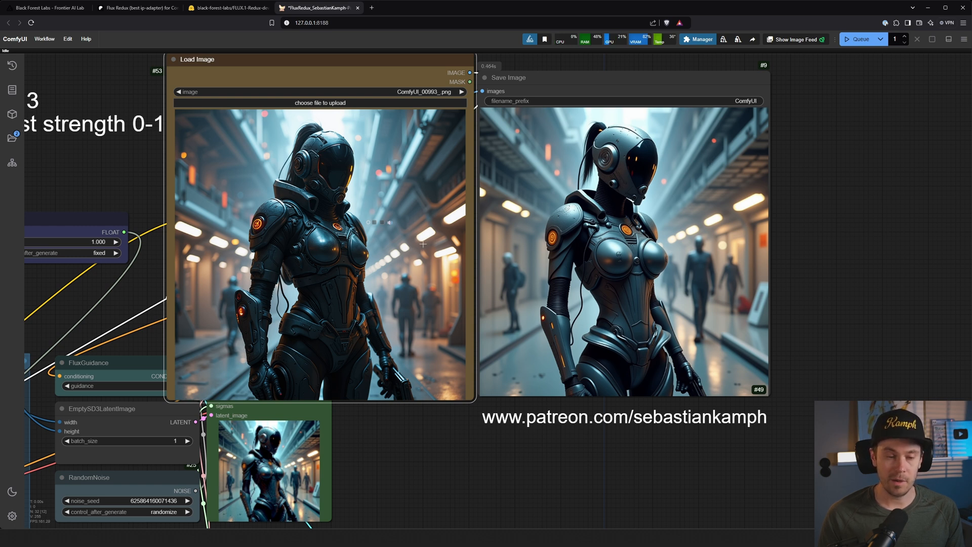
{"action": "mouse_move", "coordinate": [326, 154]}
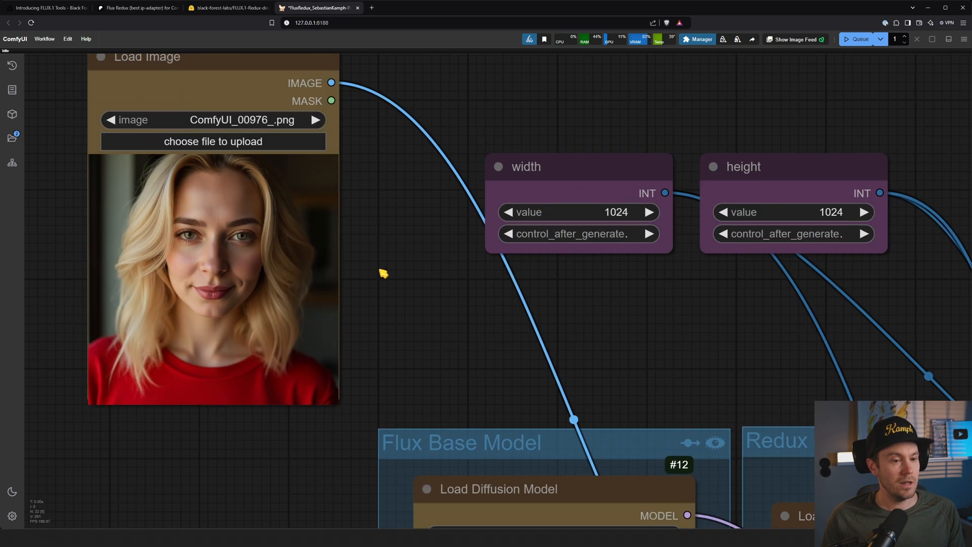
{"action": "mouse_move", "coordinate": [383, 300]}
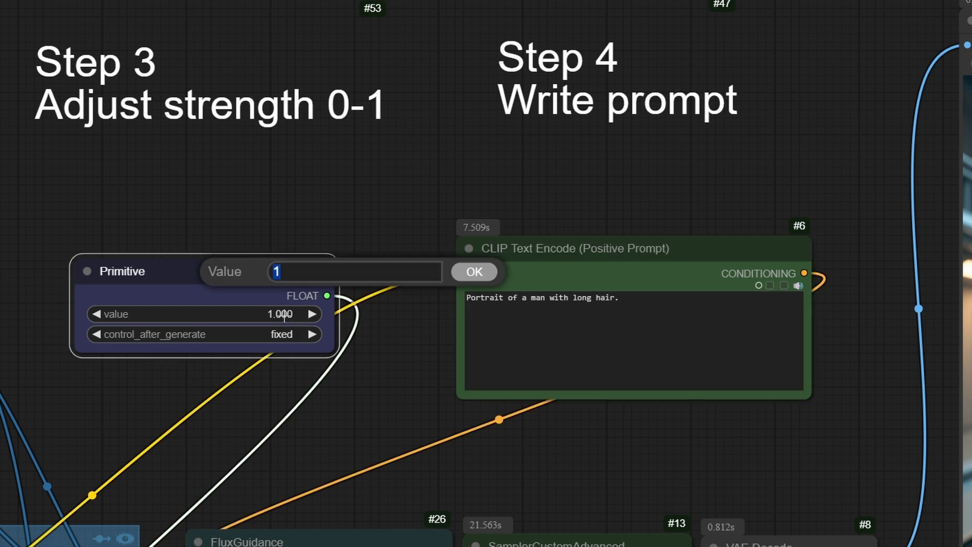
Enter a new Redux strength value for the long-haired man portrait generation.
{"action": "type", "text": "0.5"}
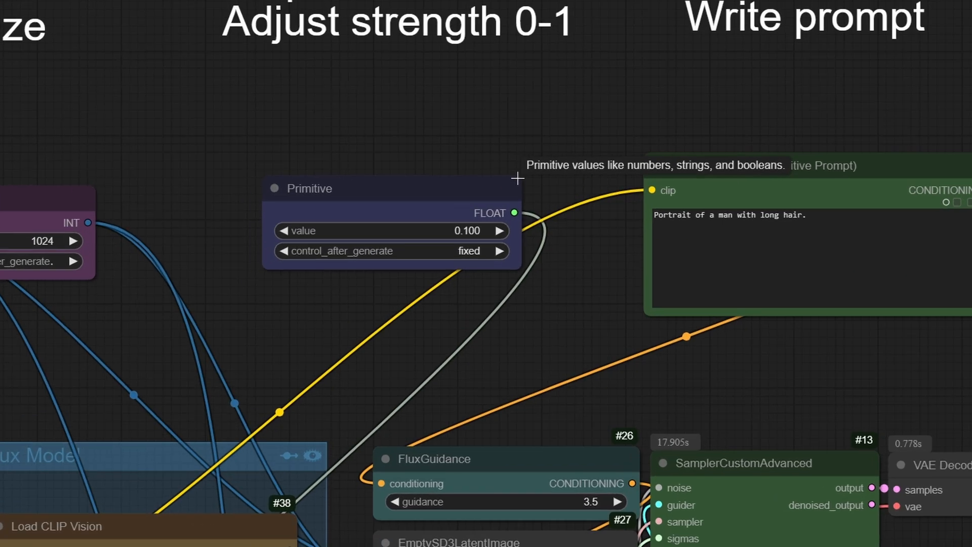
{"action": "mouse_move", "coordinate": [942, 407]}
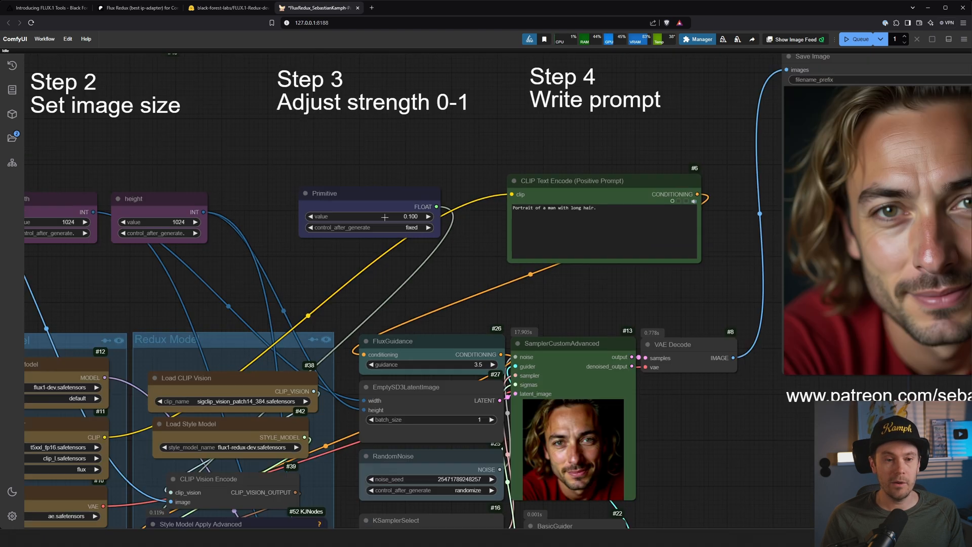
{"action": "scroll", "scroll_direction": "down", "scroll_amount": 3}
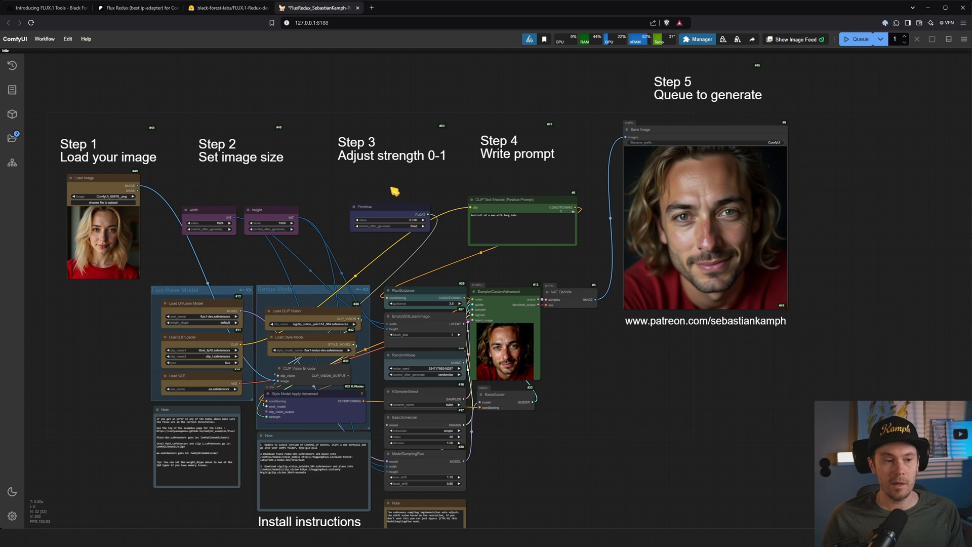
{"action": "mouse_move", "coordinate": [417, 193]}
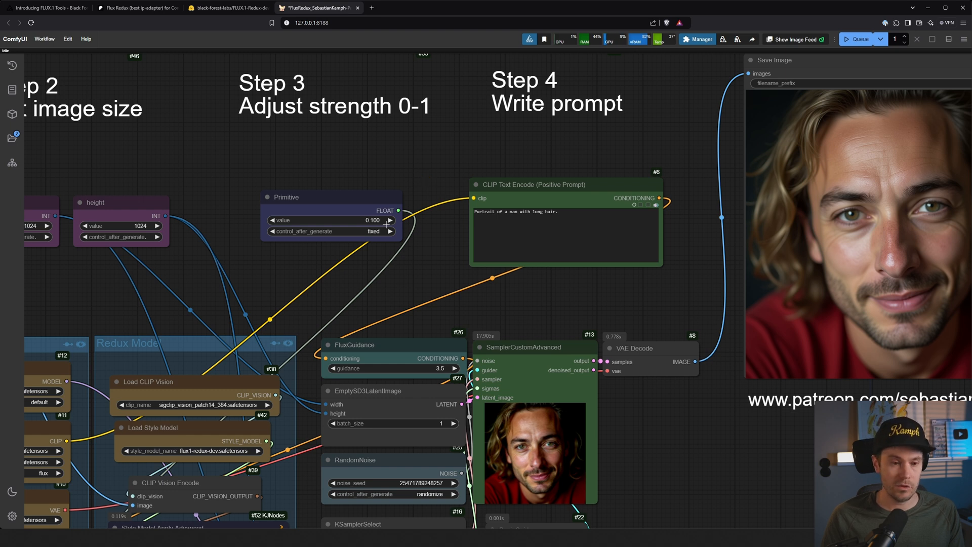
{"action": "mouse_move", "coordinate": [399, 176]}
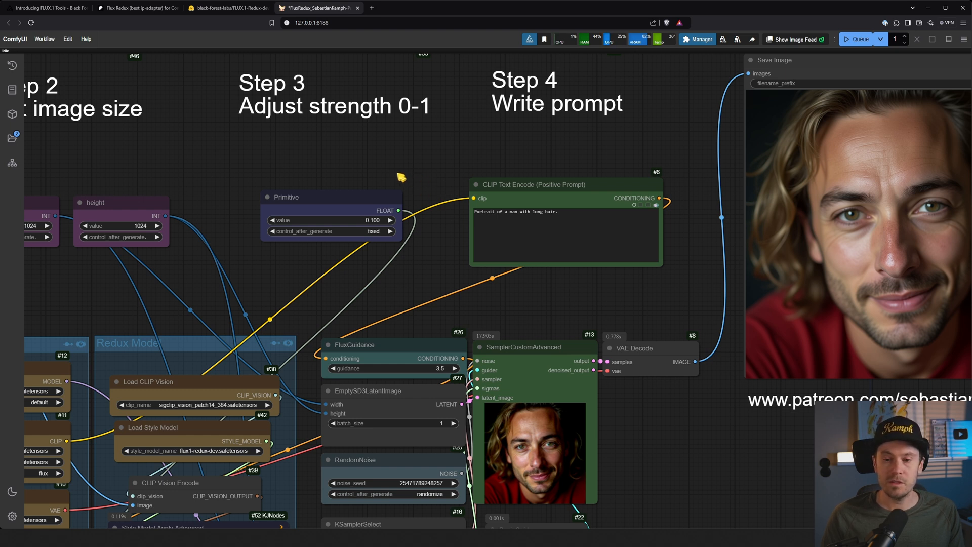